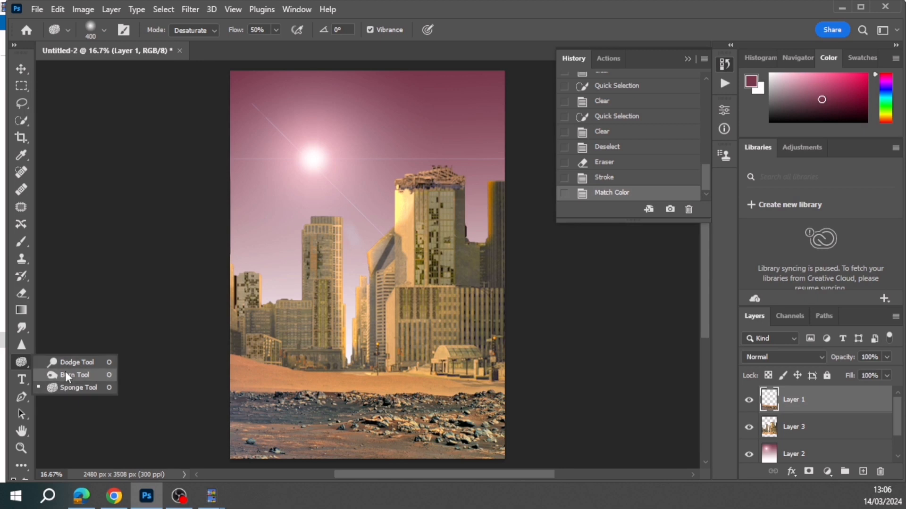
# - Dodge the sunlit sand and rocks at the street's end on Layer 1 (Midtones, Exposure 50%)
pyautogui.click(75, 363)
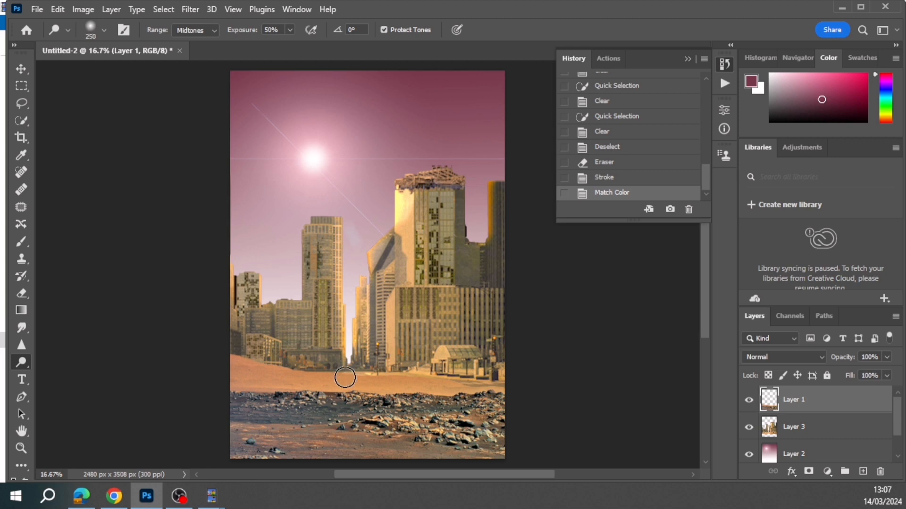
pyautogui.moveTo(351, 380)
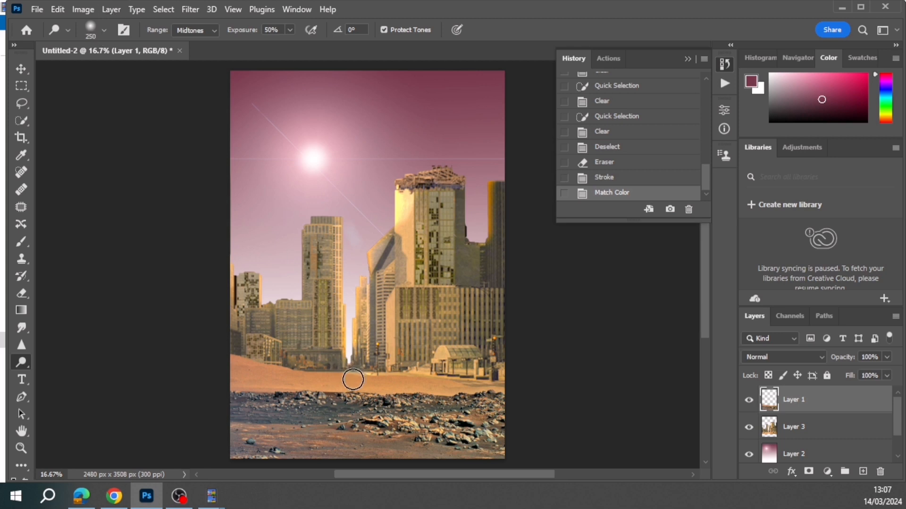
pyautogui.moveTo(352, 380); pyautogui.dragTo(337, 398)
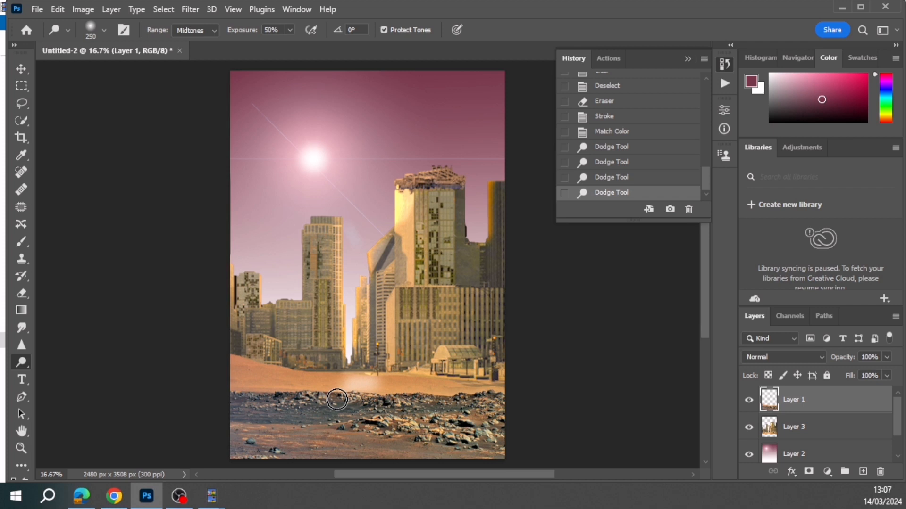
pyautogui.moveTo(337, 400); pyautogui.dragTo(384, 452)
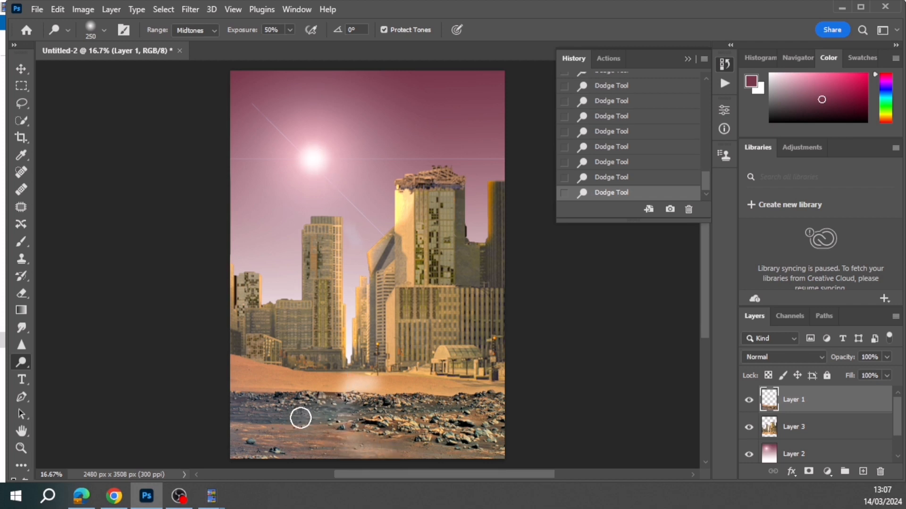
pyautogui.moveTo(300, 417); pyautogui.dragTo(356, 397)
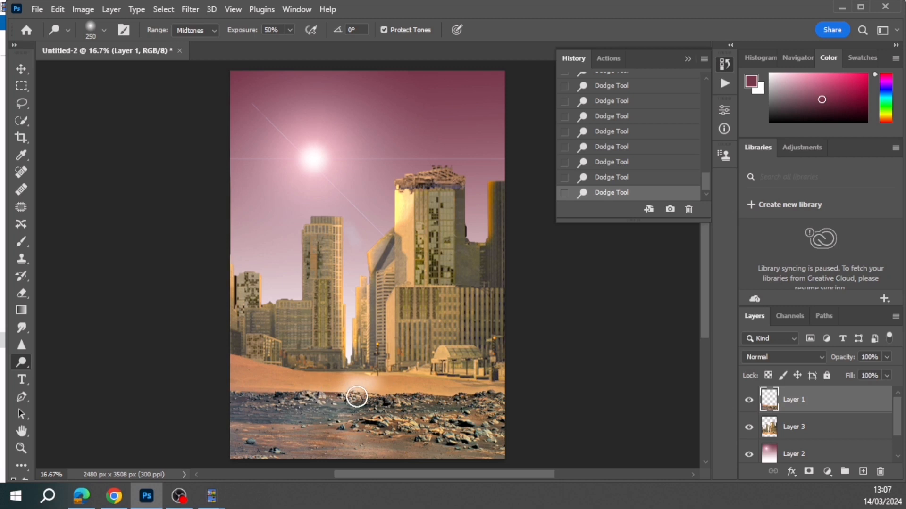
pyautogui.click(22, 362)
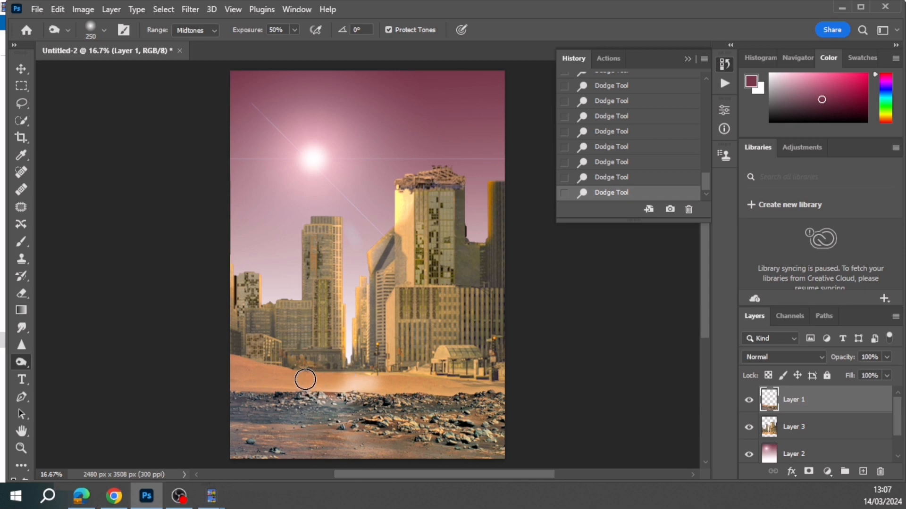
# - Burn the sand left and right of the bright patch to add shadow on Layer 1
pyautogui.moveTo(305, 379); pyautogui.dragTo(243, 363)
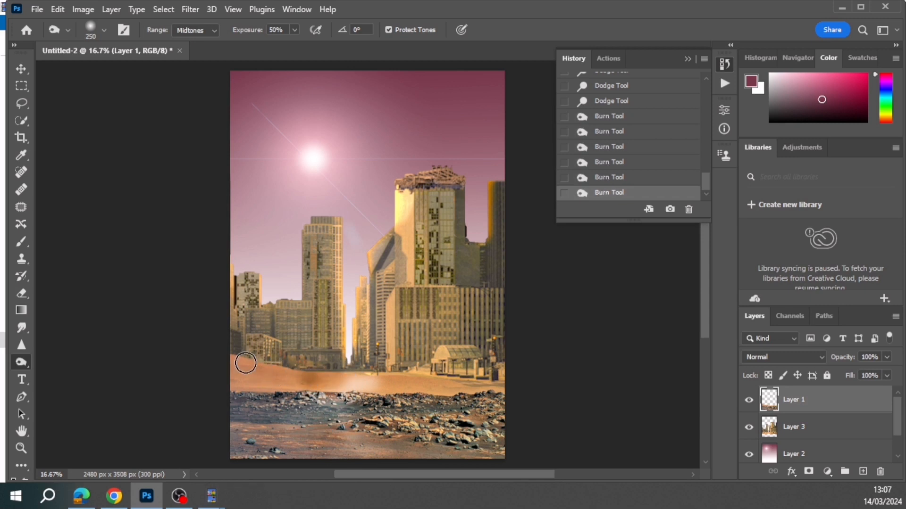
pyautogui.moveTo(245, 364); pyautogui.dragTo(433, 383)
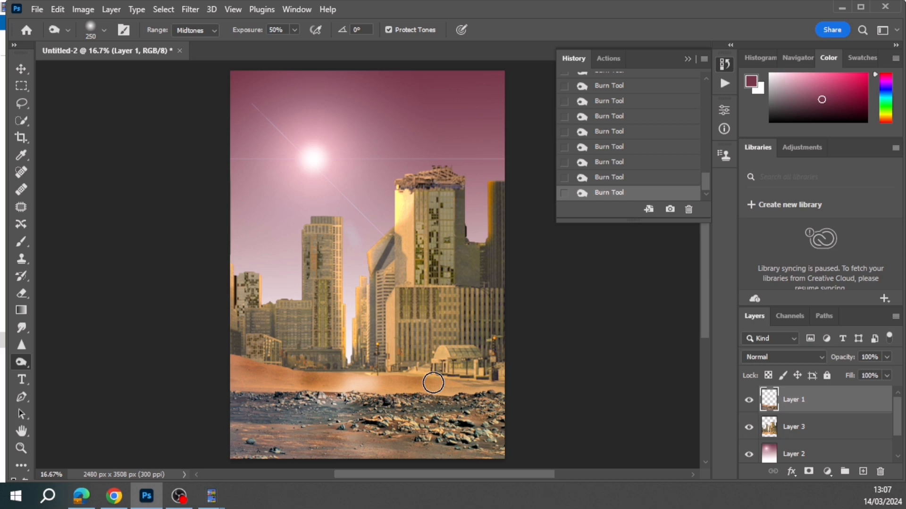
pyautogui.moveTo(433, 383); pyautogui.dragTo(482, 399)
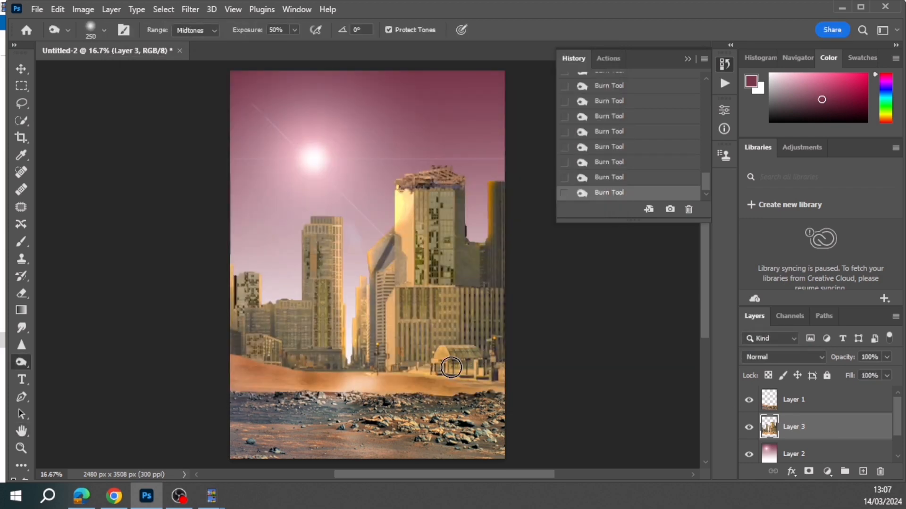
# - Burn the bases of the right structure and left buildings, the left rocks, and the tall right building's top
pyautogui.moveTo(451, 369); pyautogui.dragTo(490, 357)
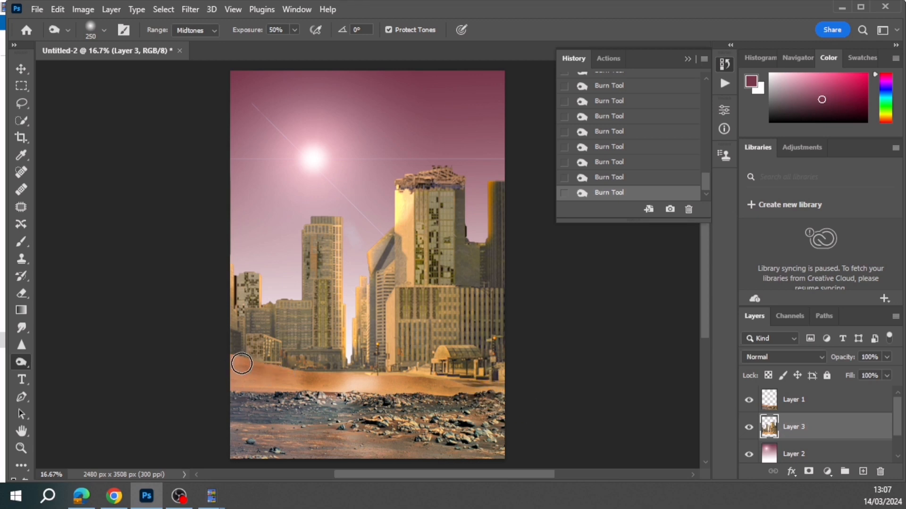
pyautogui.moveTo(241, 363); pyautogui.dragTo(267, 394)
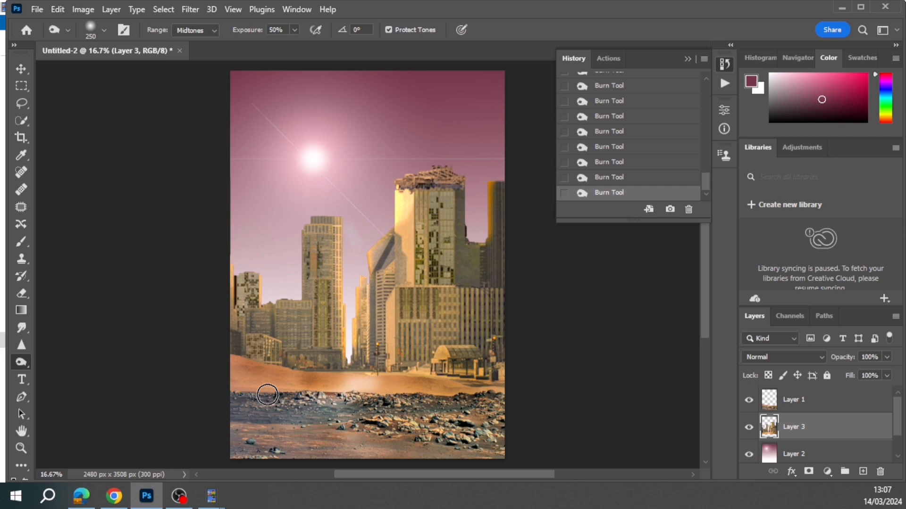
pyautogui.moveTo(267, 395); pyautogui.dragTo(310, 376)
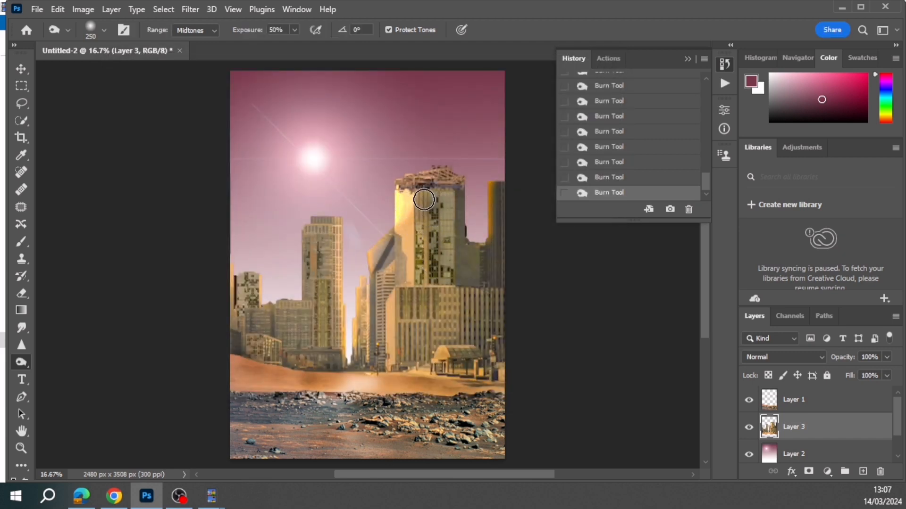
pyautogui.moveTo(423, 199); pyautogui.dragTo(455, 256)
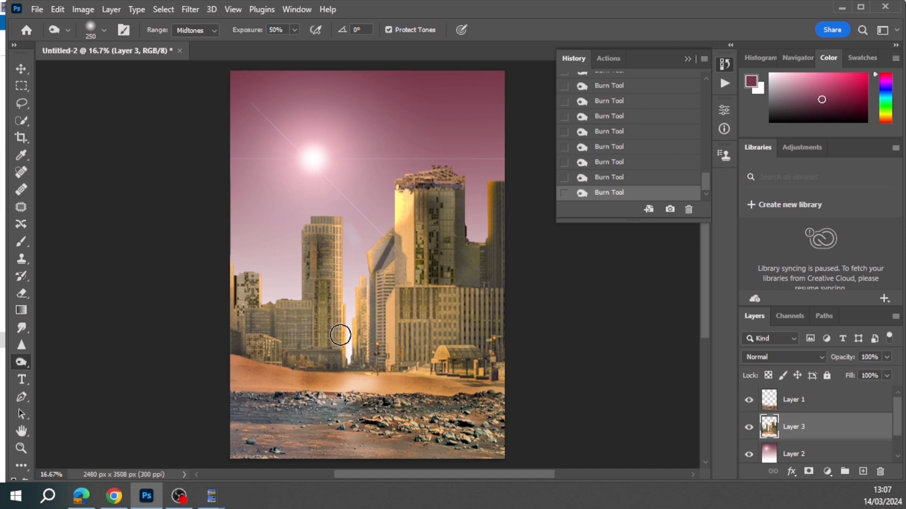
# - Burn the central tower's lower part, the low left buildings and the front of the right block
pyautogui.moveTo(341, 334); pyautogui.dragTo(287, 329)
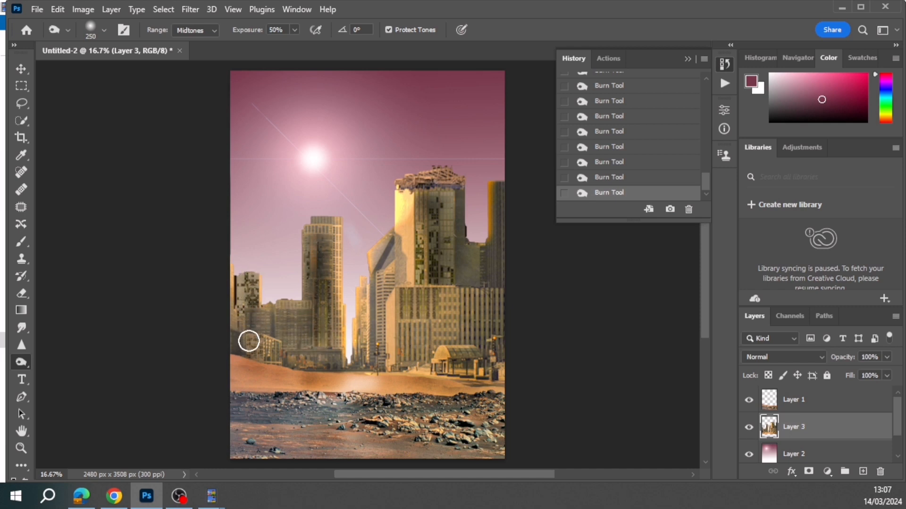
pyautogui.moveTo(249, 340); pyautogui.dragTo(447, 340)
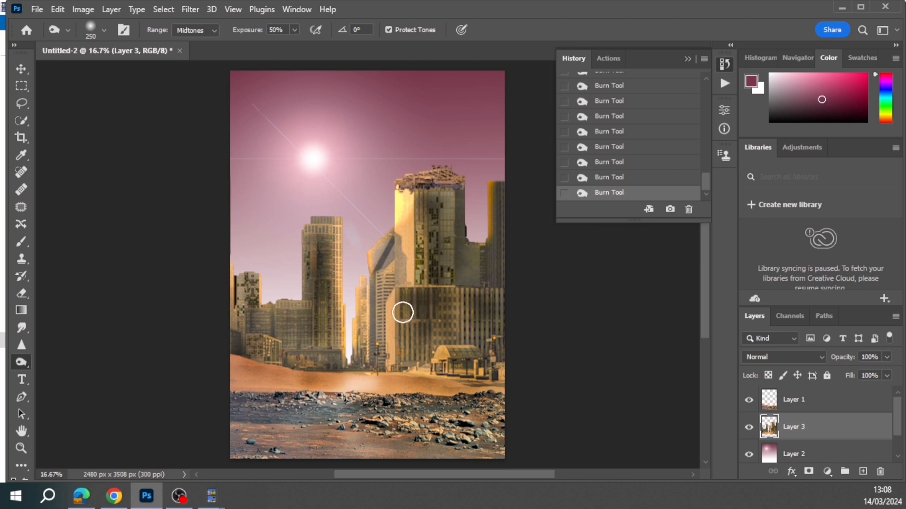
pyautogui.moveTo(403, 313); pyautogui.dragTo(430, 319)
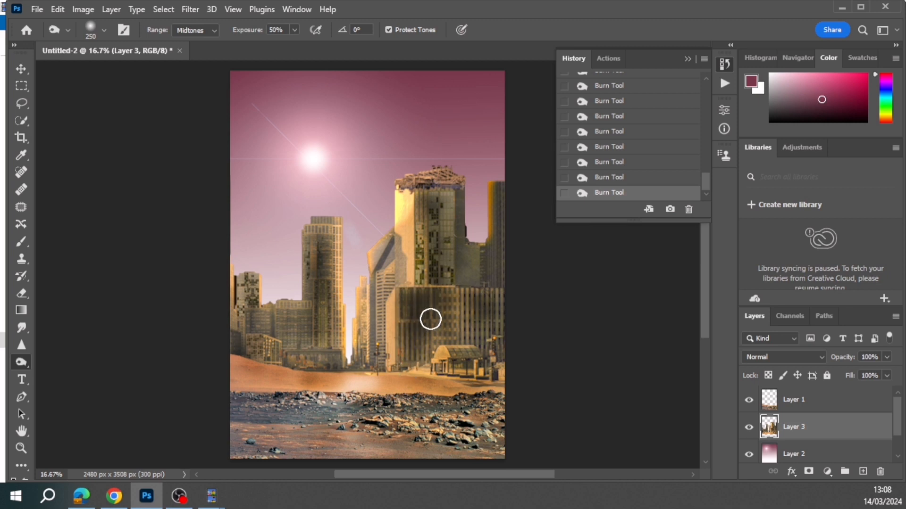
pyautogui.moveTo(430, 319); pyautogui.dragTo(320, 326)
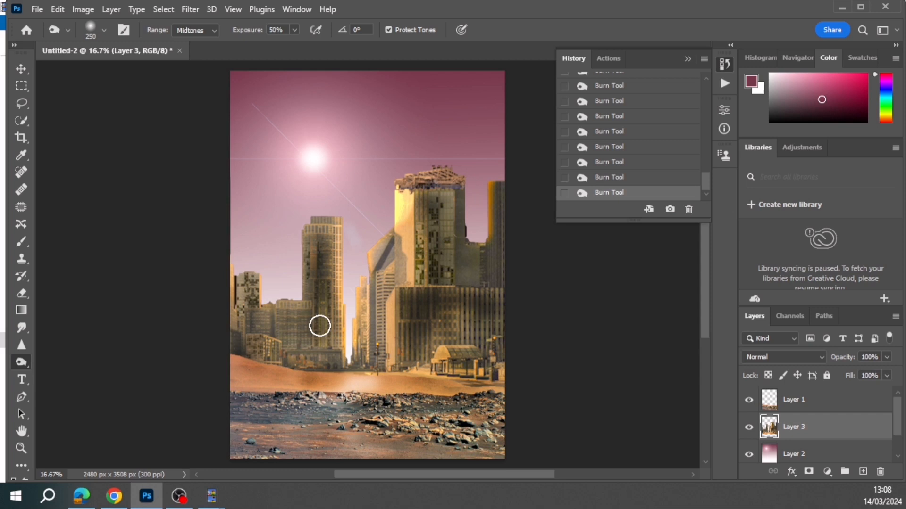
pyautogui.click(21, 362)
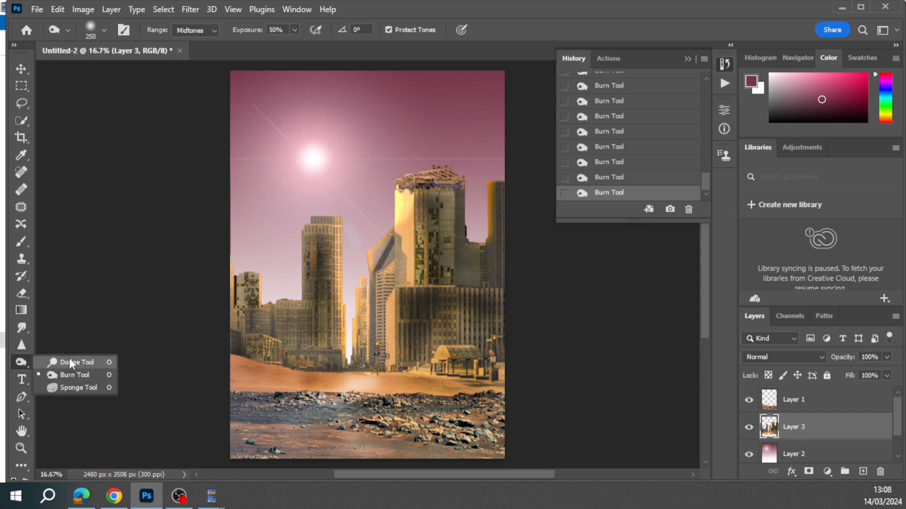
# - Sponge-desaturate (Flow 50%) the central rocks and the sand band across the foreground on Layer 1
pyautogui.click(75, 388)
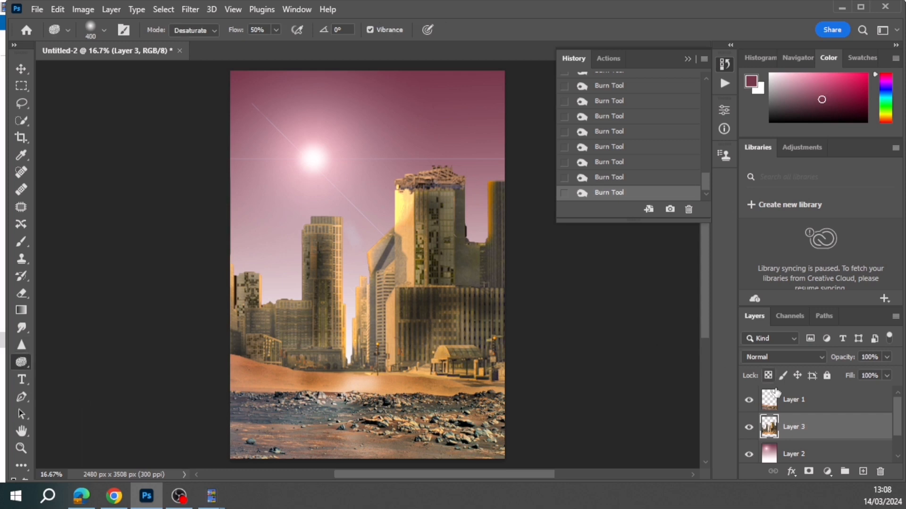
pyautogui.click(792, 399)
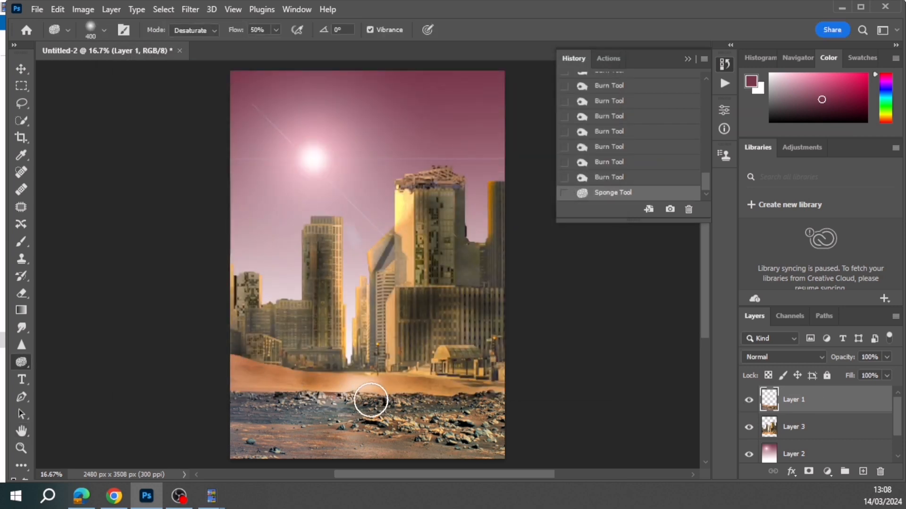
pyautogui.moveTo(369, 402); pyautogui.dragTo(329, 381)
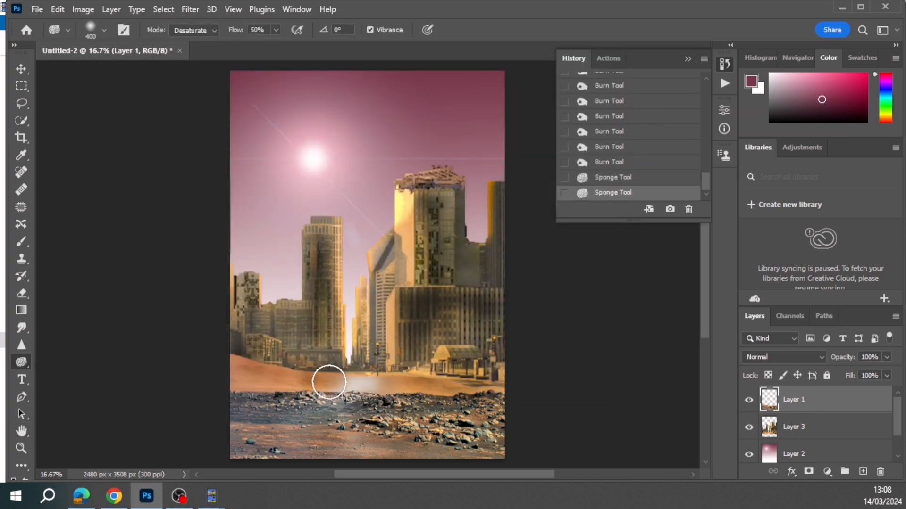
pyautogui.moveTo(329, 382); pyautogui.dragTo(337, 381)
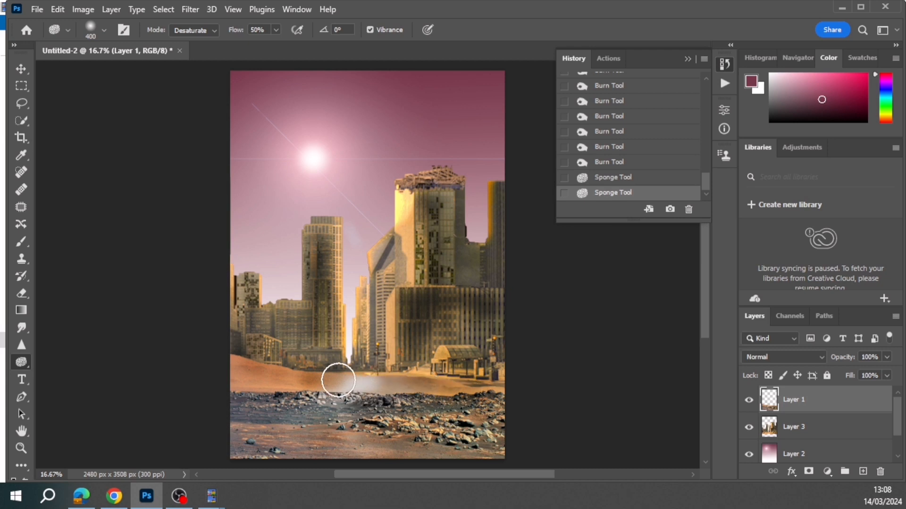
pyautogui.moveTo(337, 380); pyautogui.dragTo(277, 380)
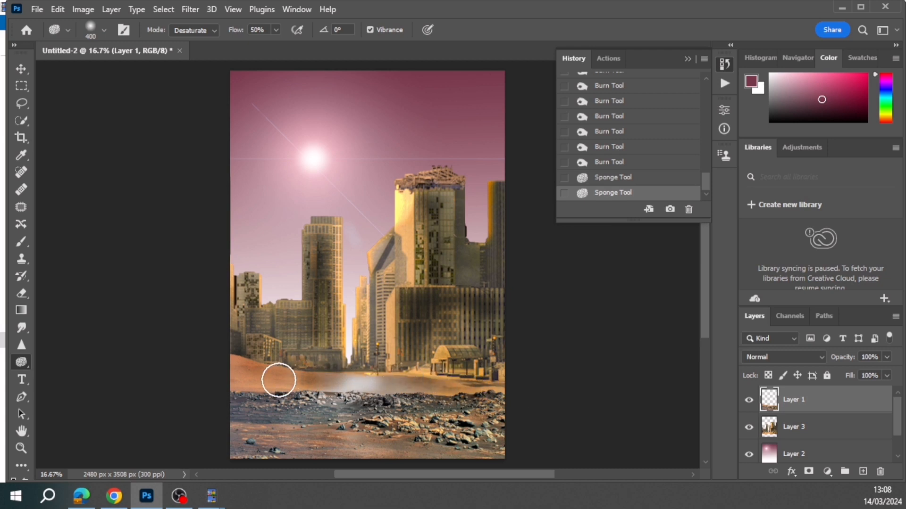
pyautogui.moveTo(279, 380); pyautogui.dragTo(510, 432)
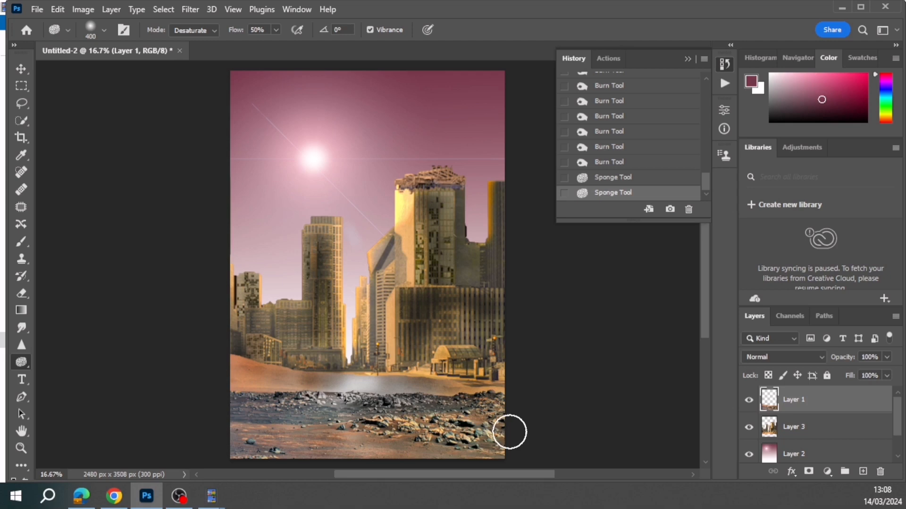